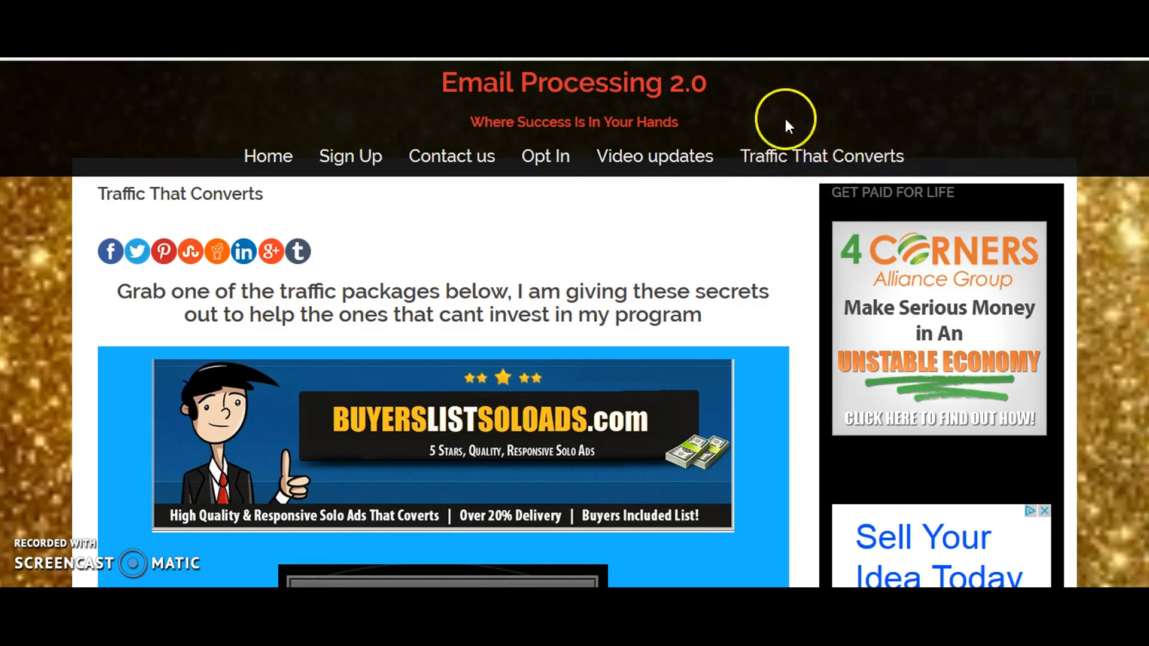
Scroll down past the solo ad packages to the 59,100+ Opportunity Seekers package
scroll(down, 3)
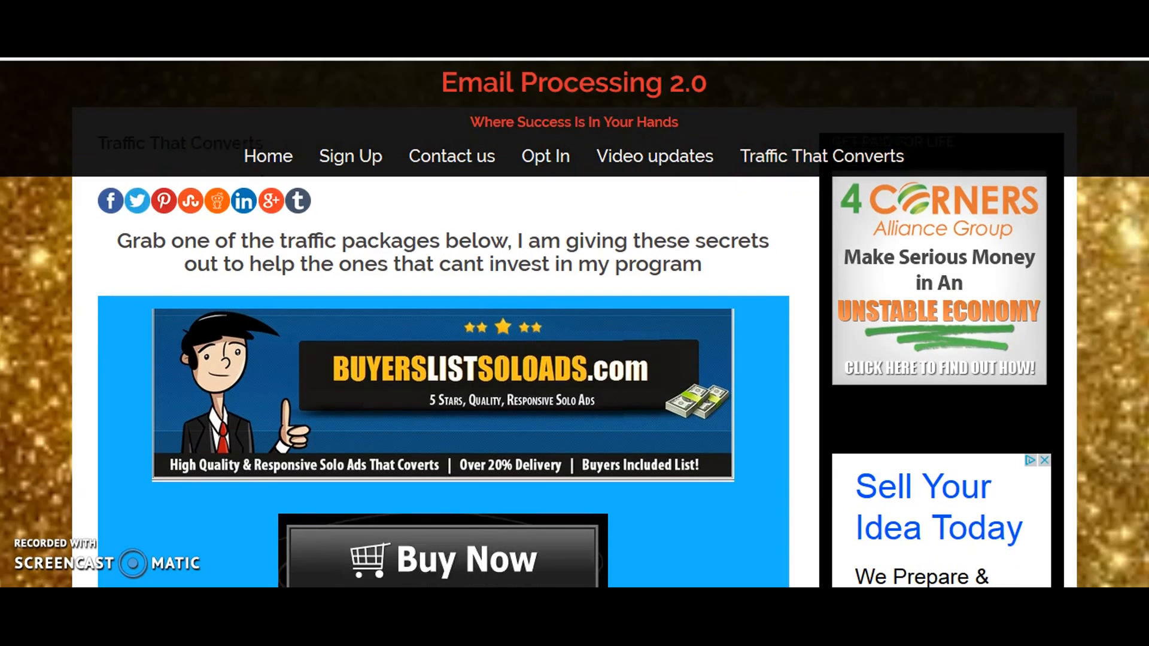
scroll(down, 3)
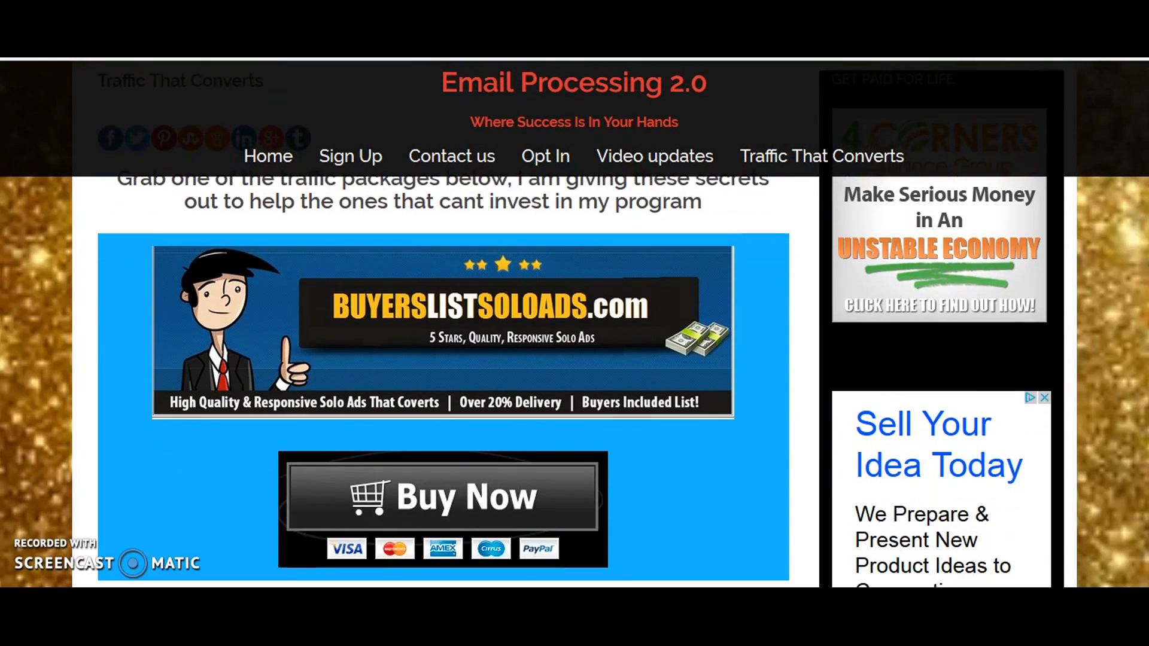
scroll(down, 3)
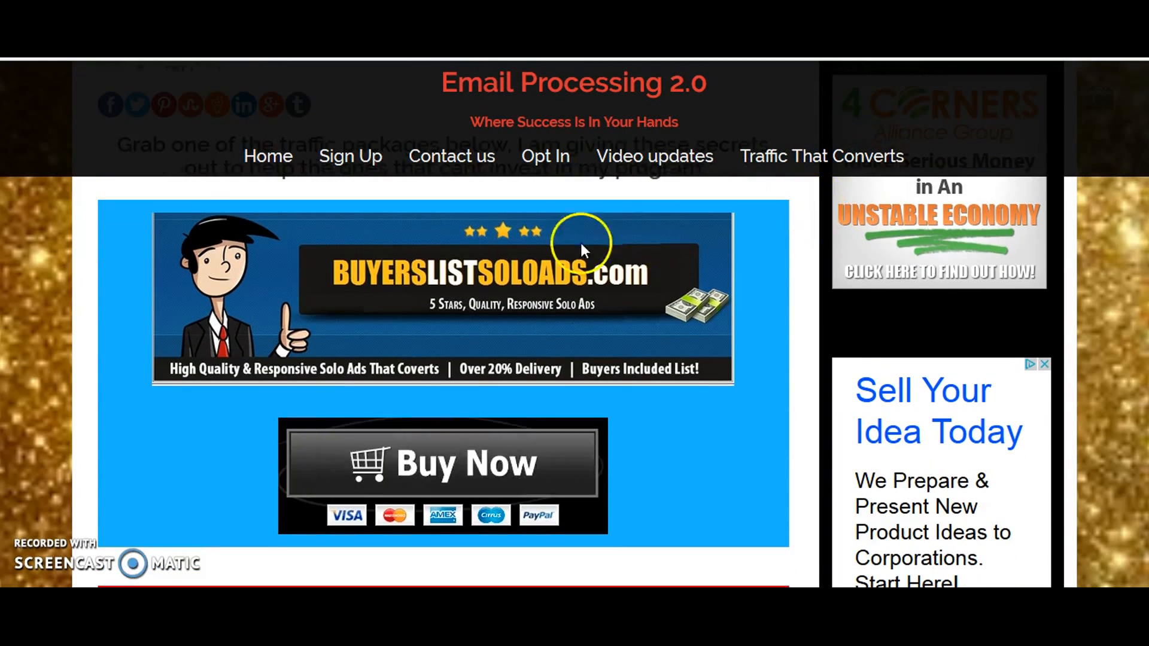
mouse_move(550, 287)
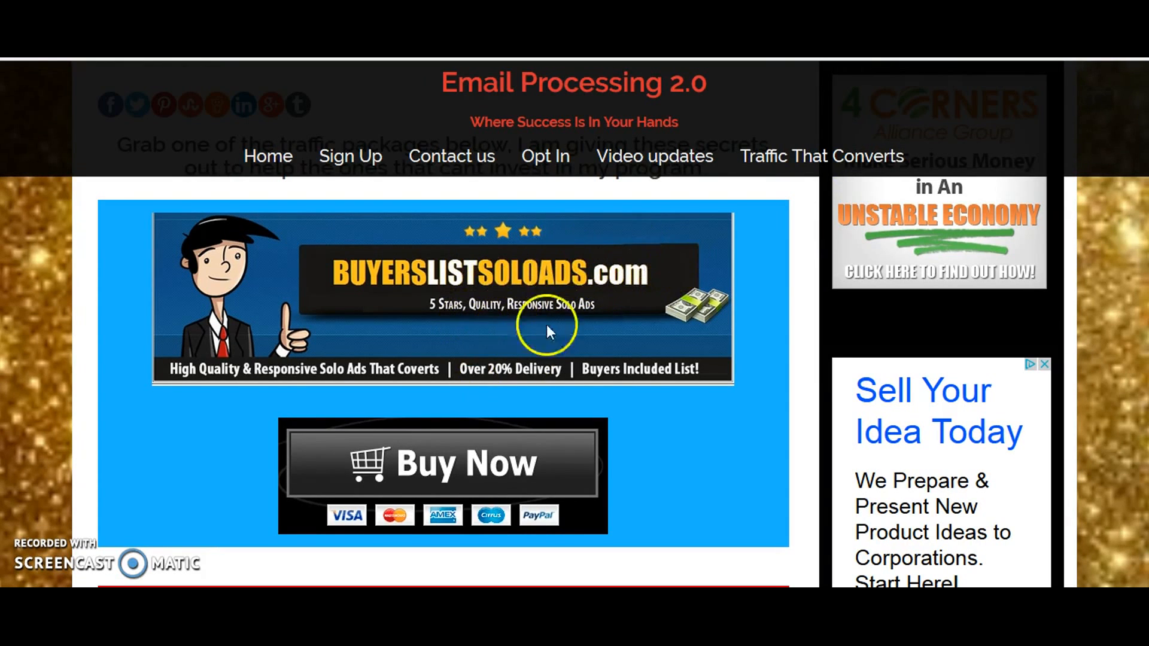
scroll(down, 3)
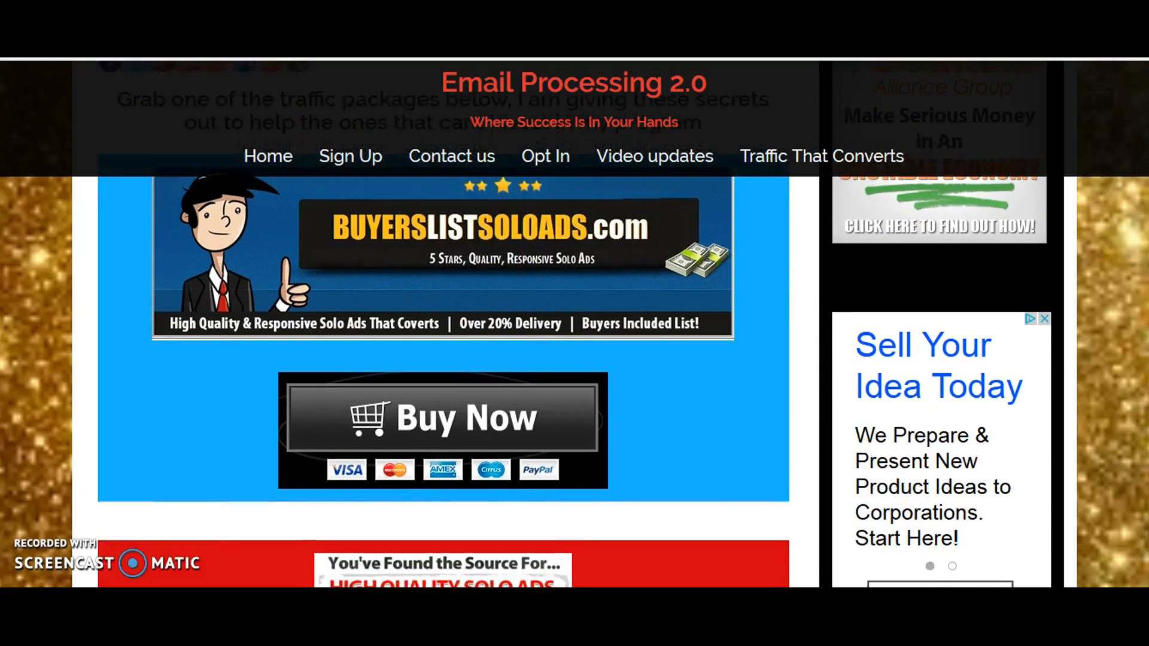
scroll(down, 3)
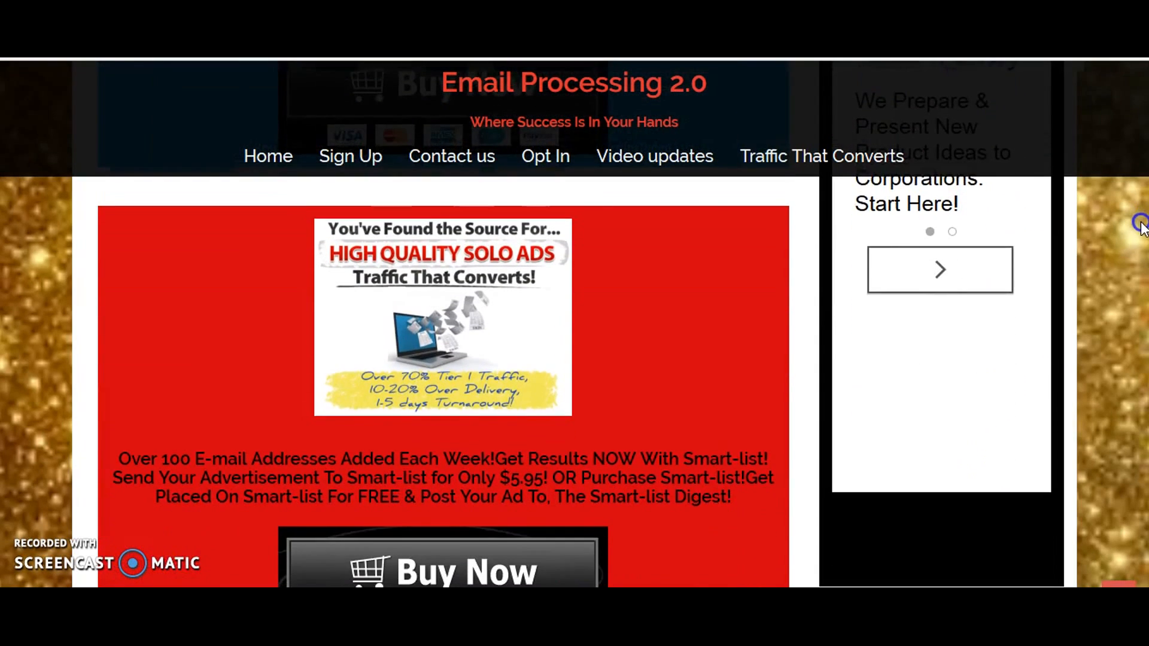
scroll(down, 3)
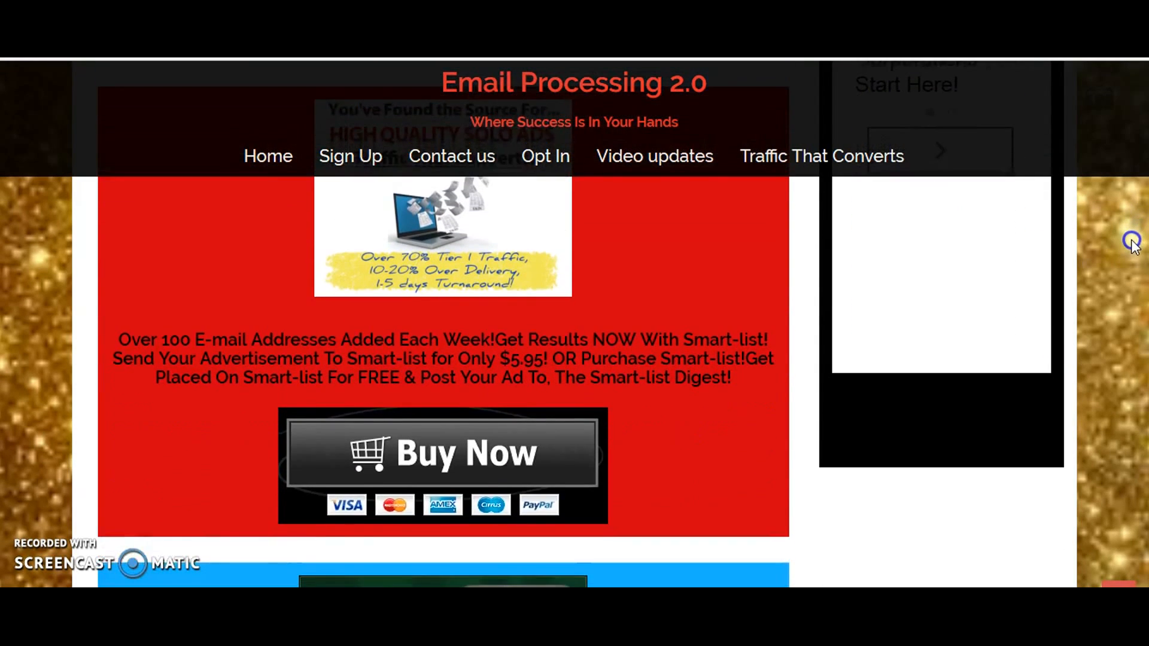
scroll(down, 3)
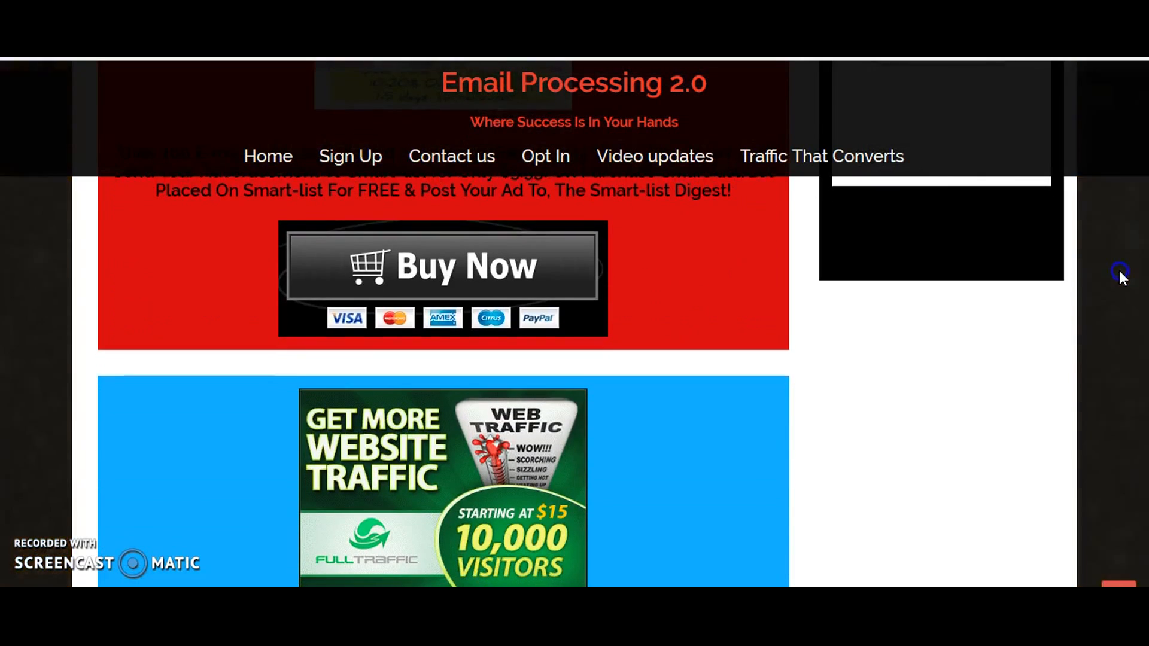
scroll(down, 3)
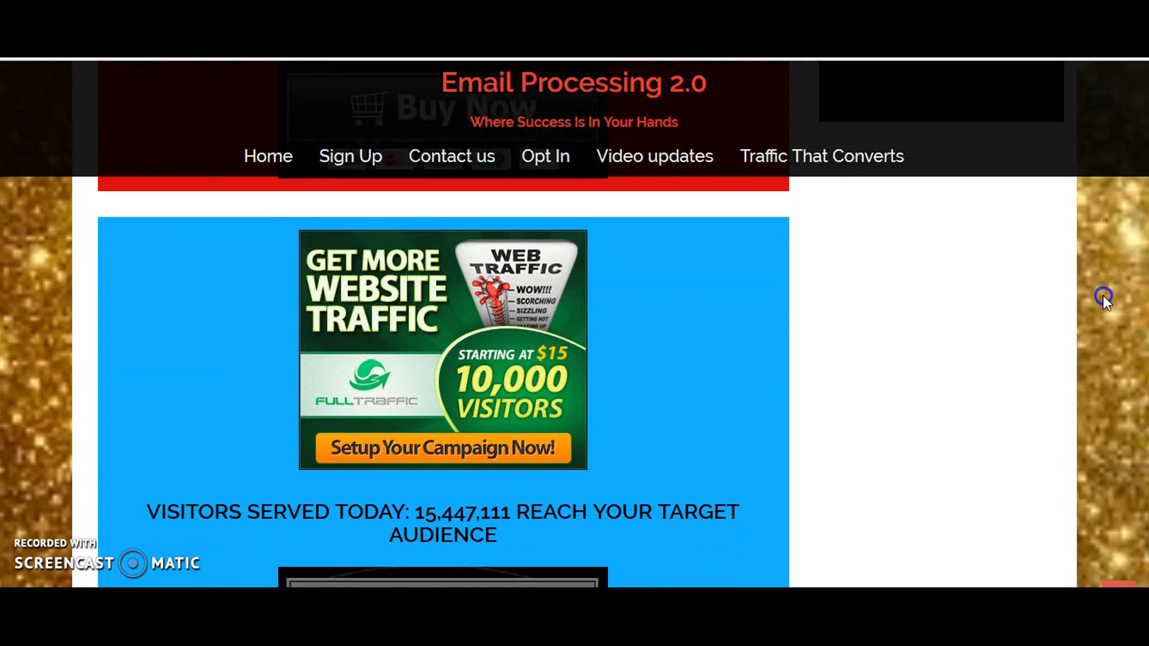
scroll(down, 3)
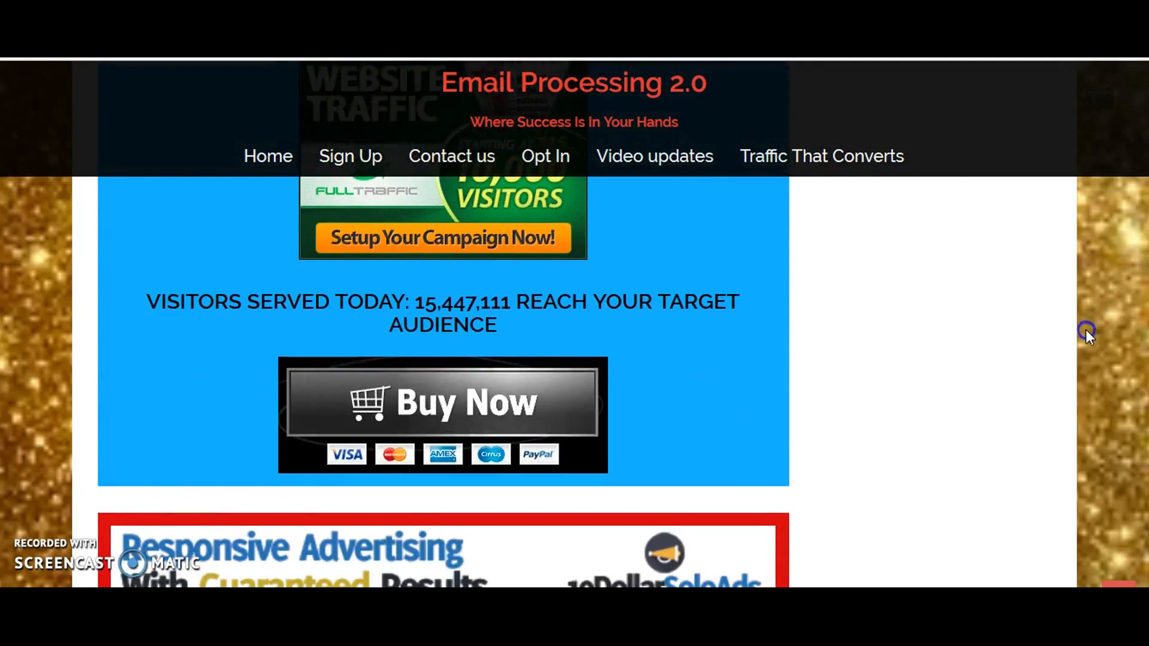
scroll(down, 3)
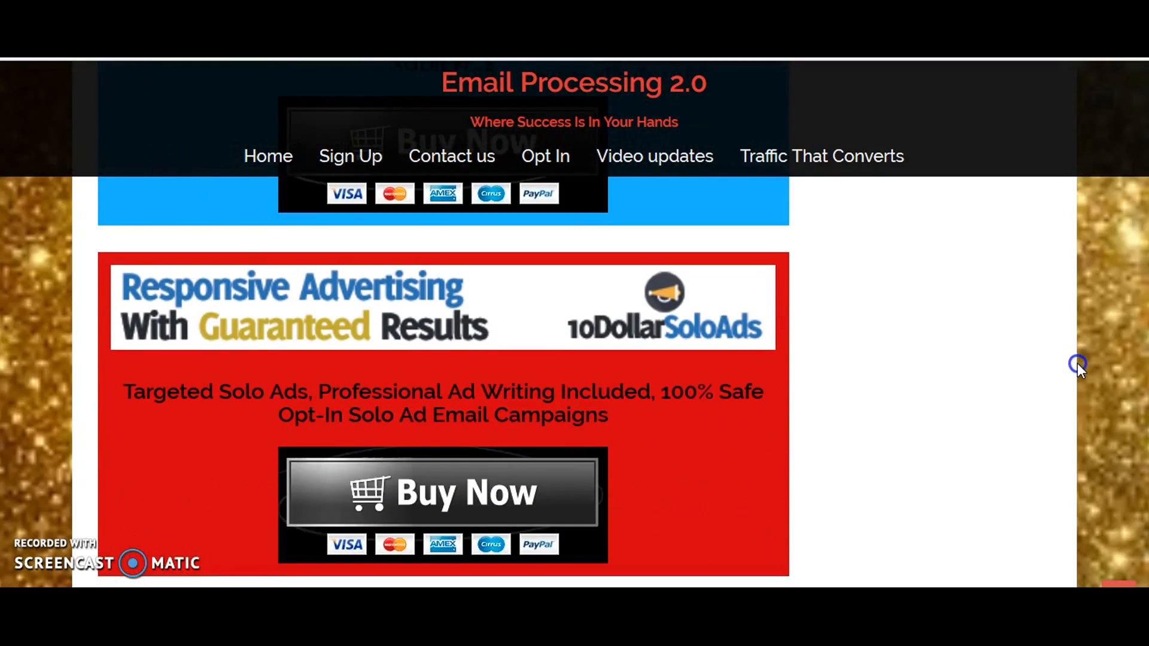
scroll(down, 3)
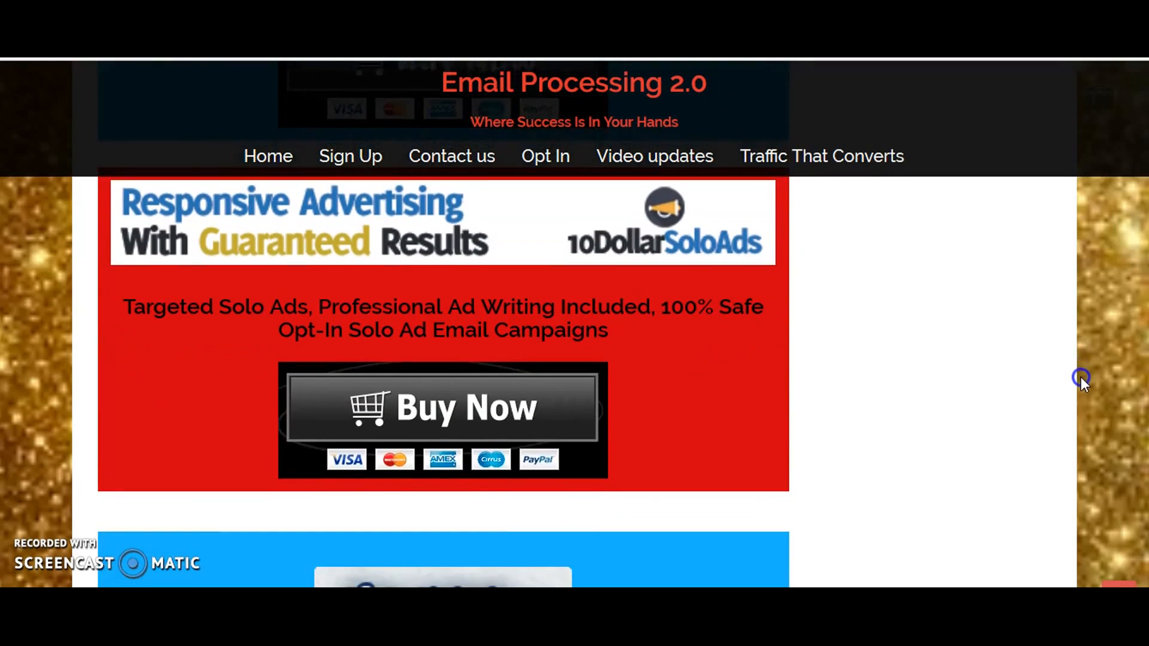
scroll(down, 3)
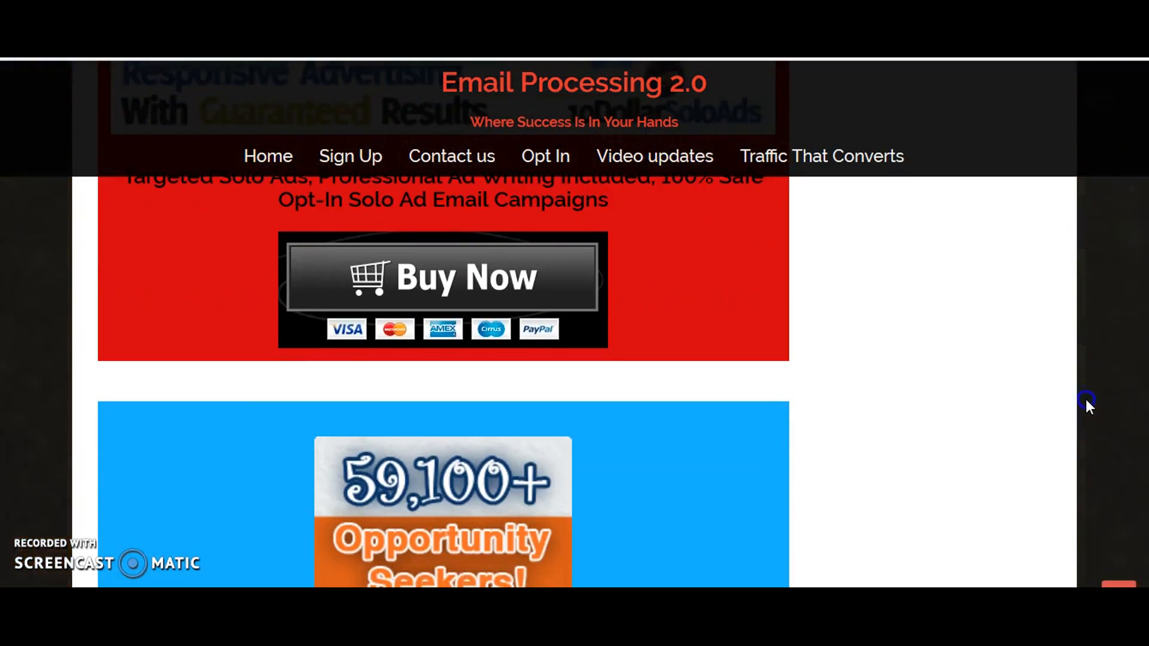
scroll(down, 3)
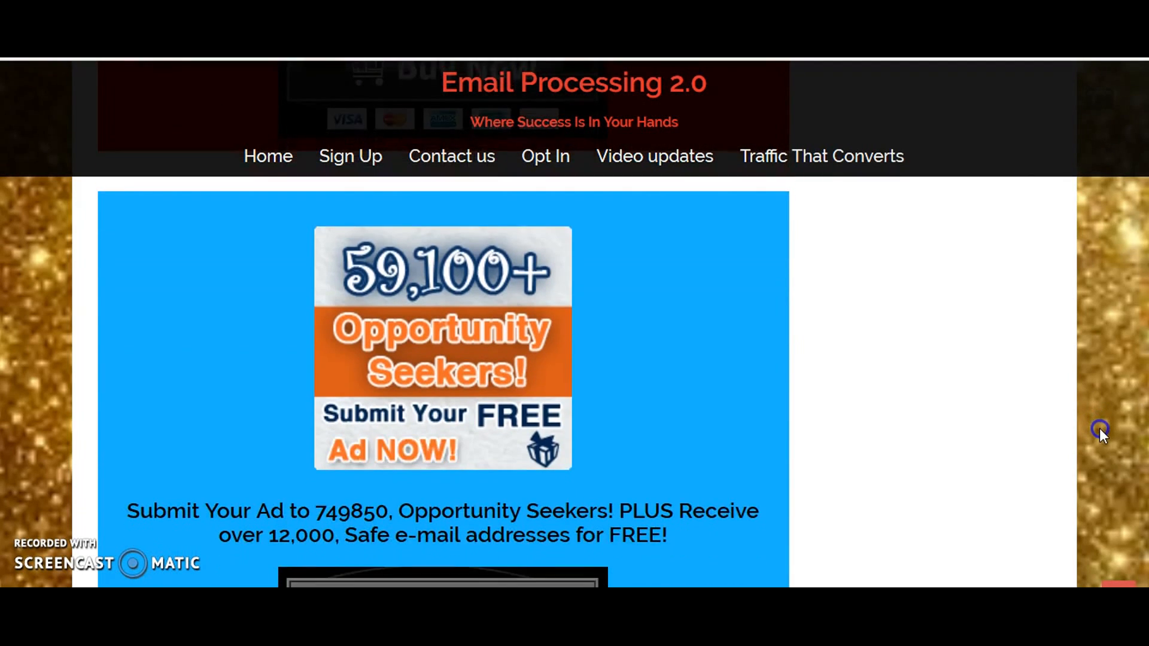
scroll(down, 3)
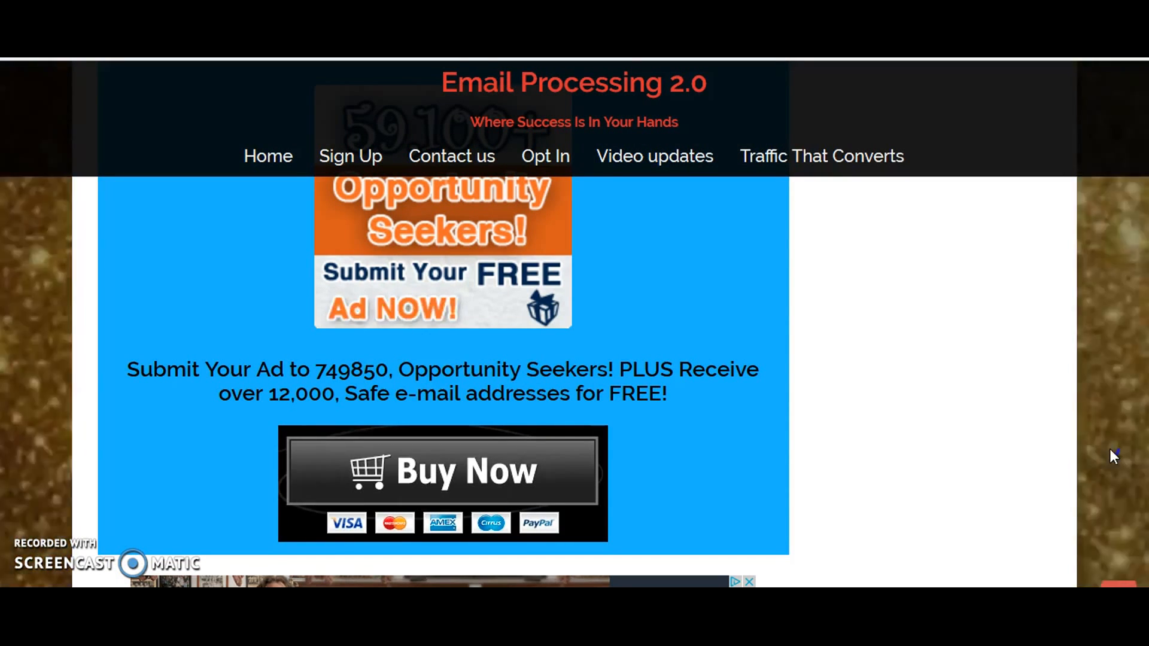
scroll(down, 3)
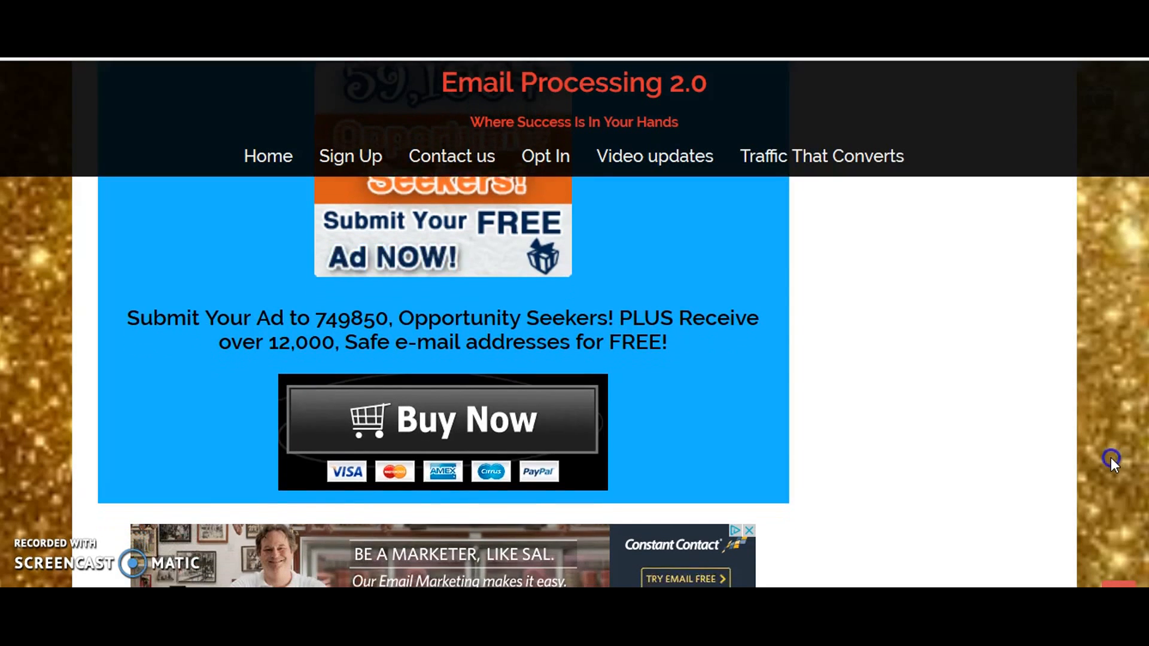
scroll(down, 3)
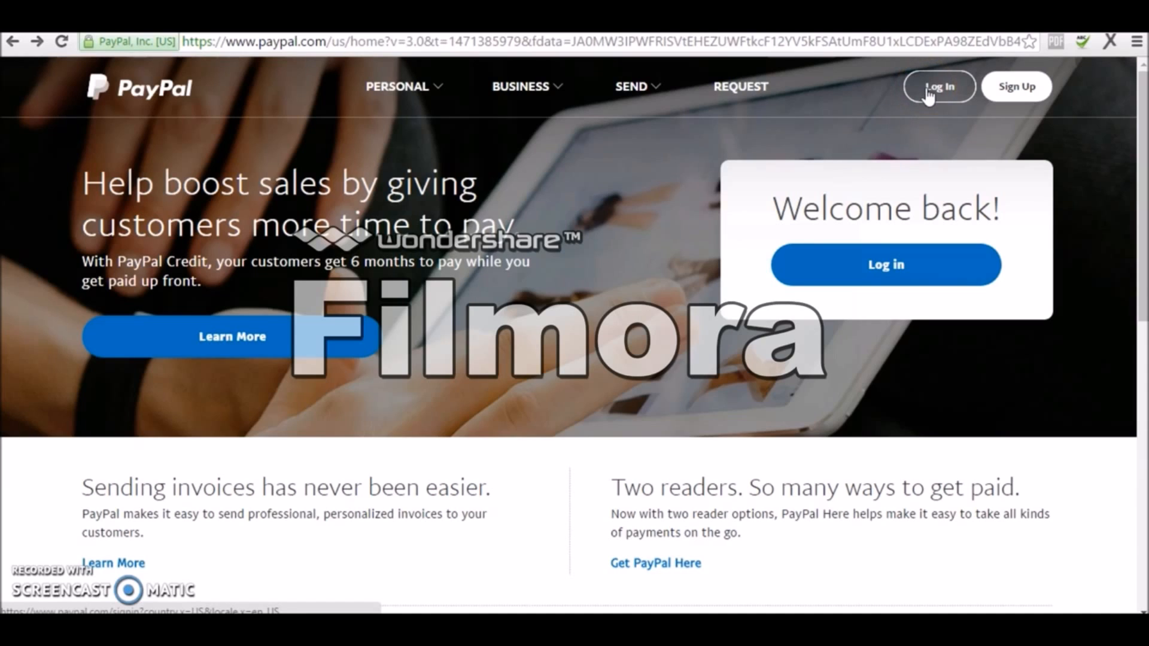
Log in to the PayPal business account with the saved email and password
click(941, 86)
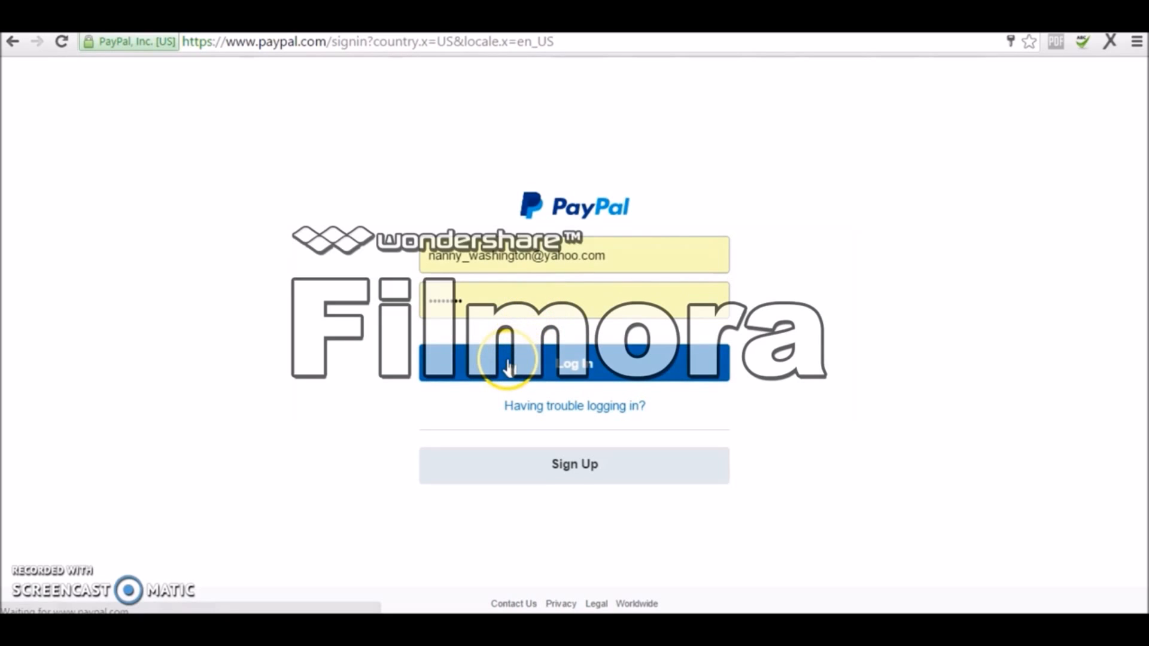
click(509, 366)
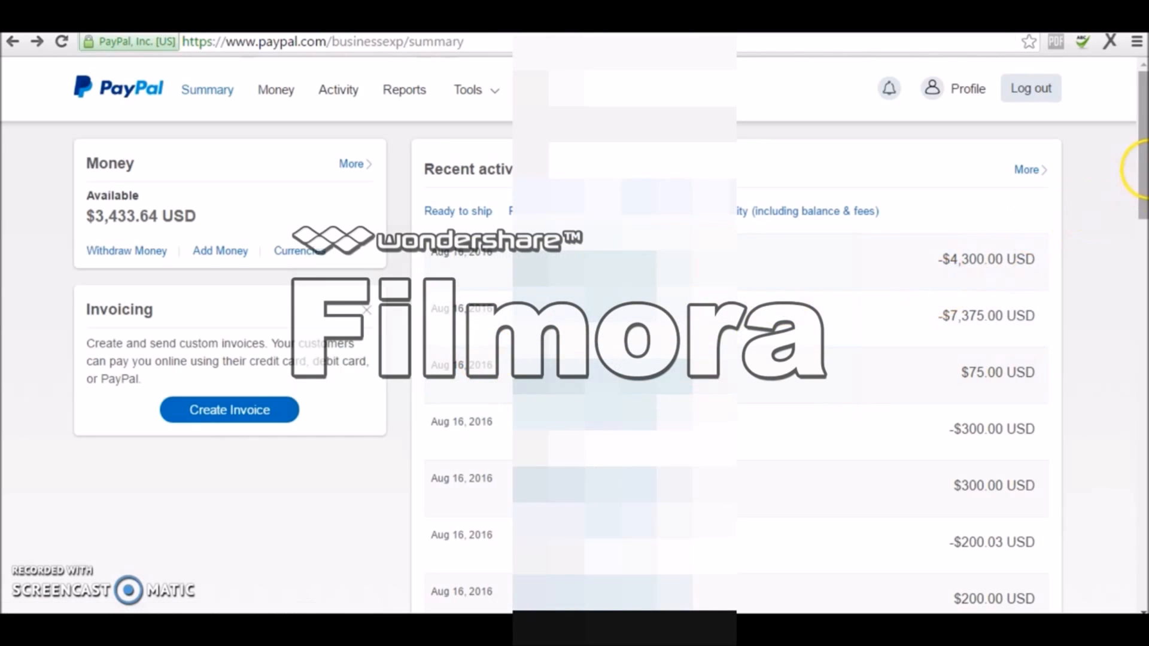
scroll(down, 3)
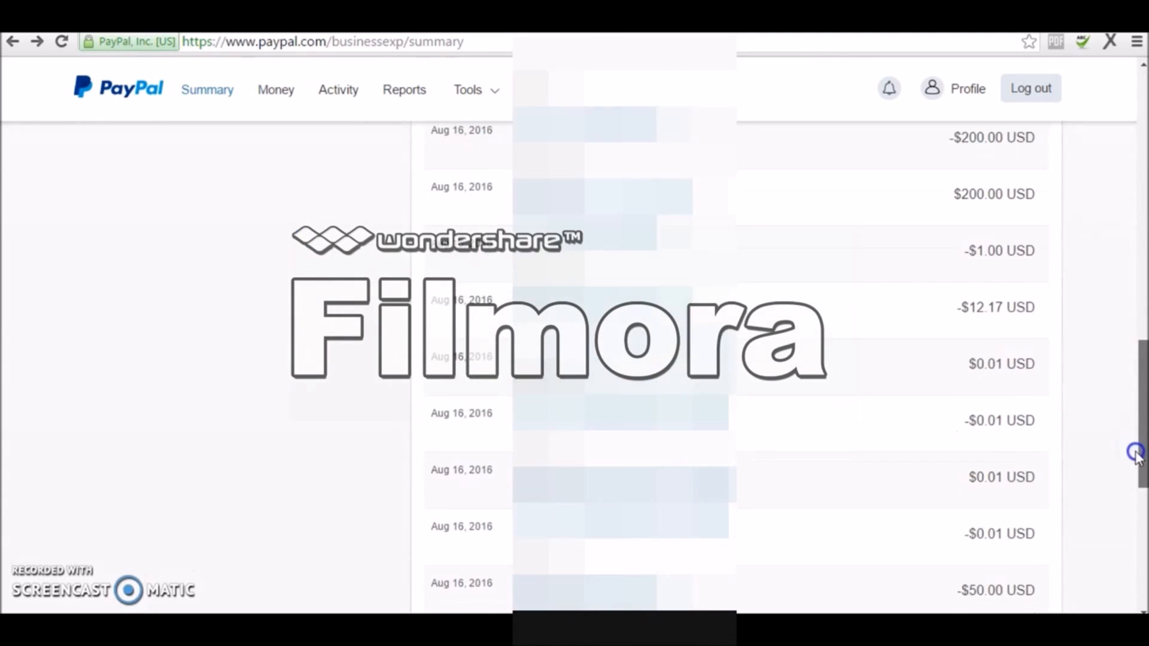
scroll(down, 3)
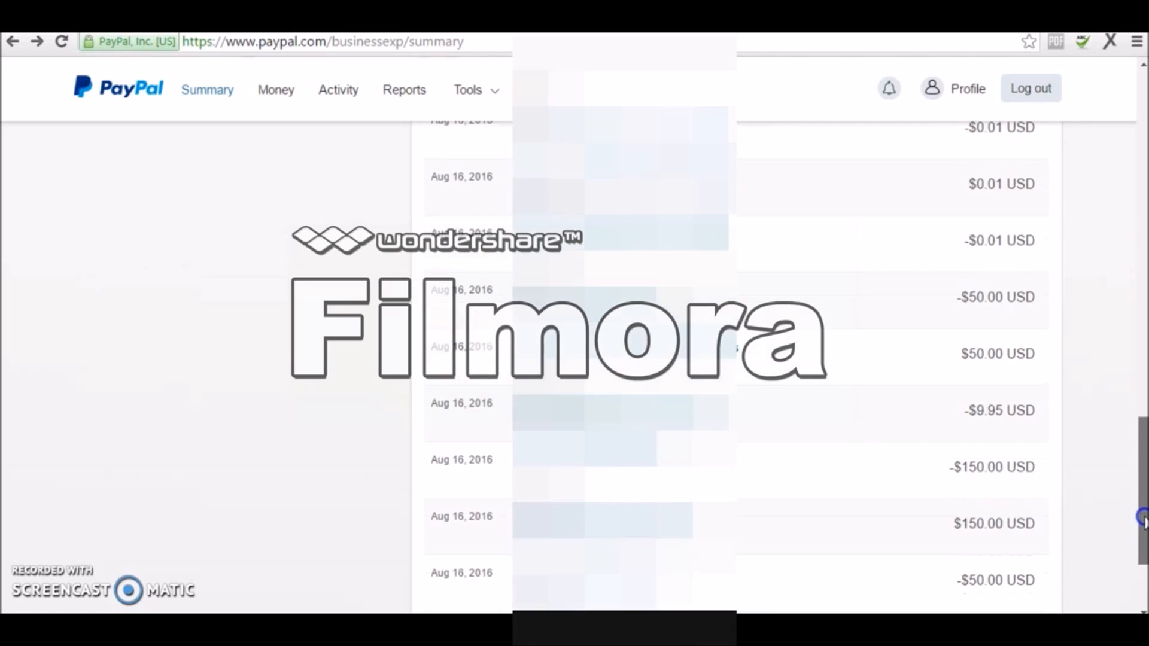
scroll(down, 3)
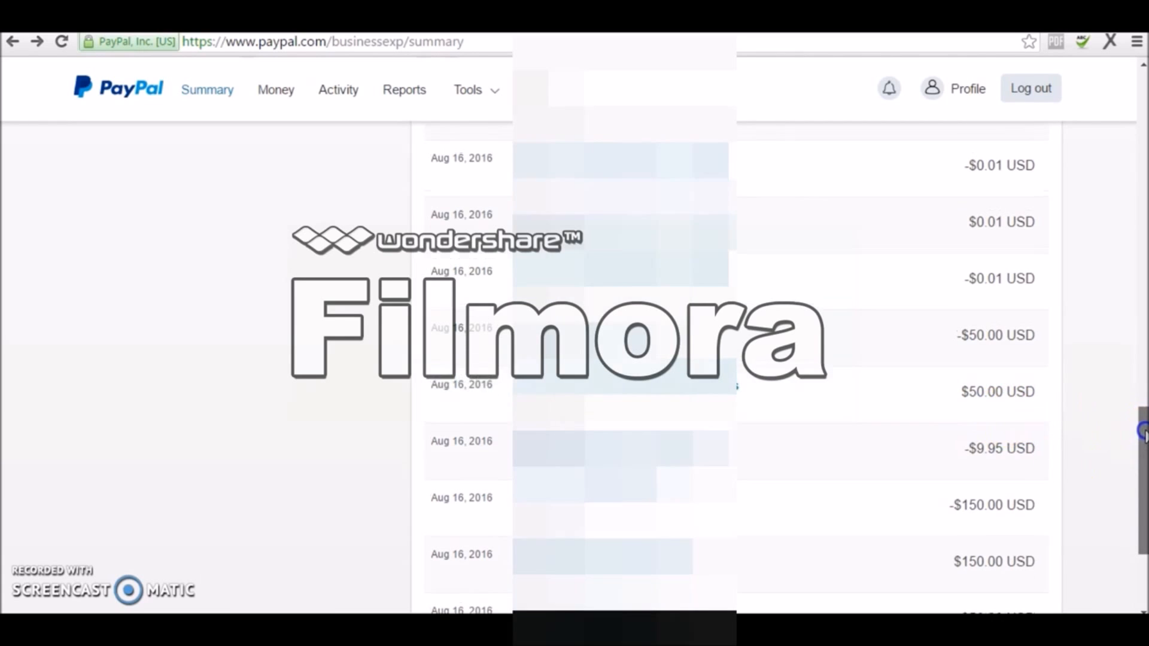
scroll(down, 3)
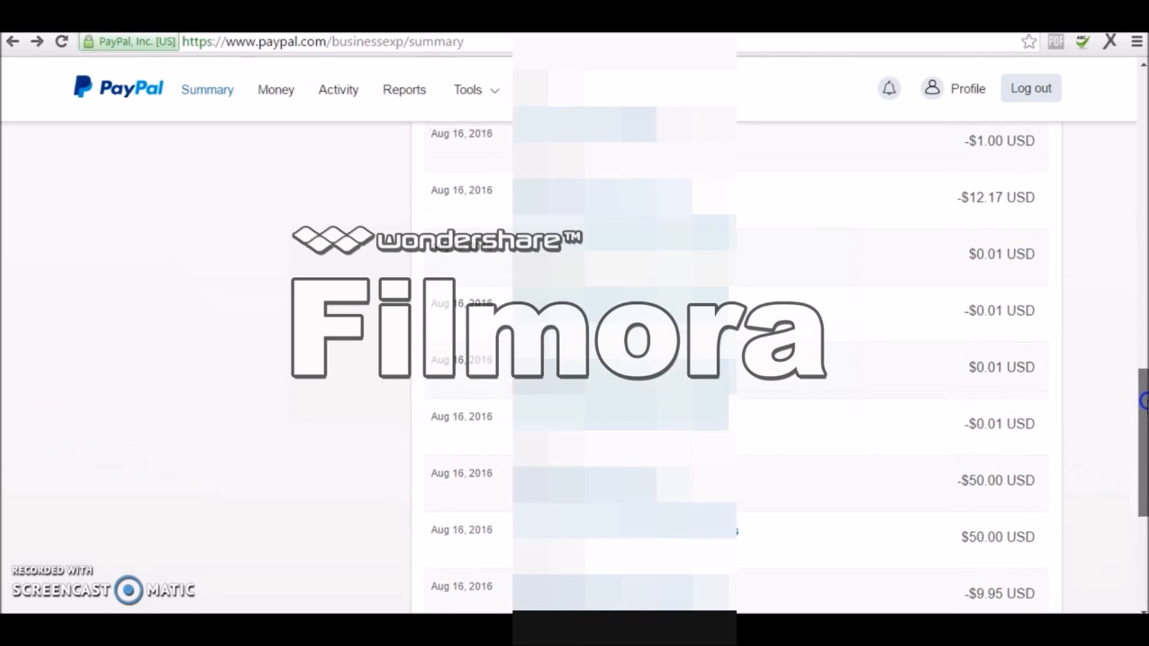
scroll(up, 3)
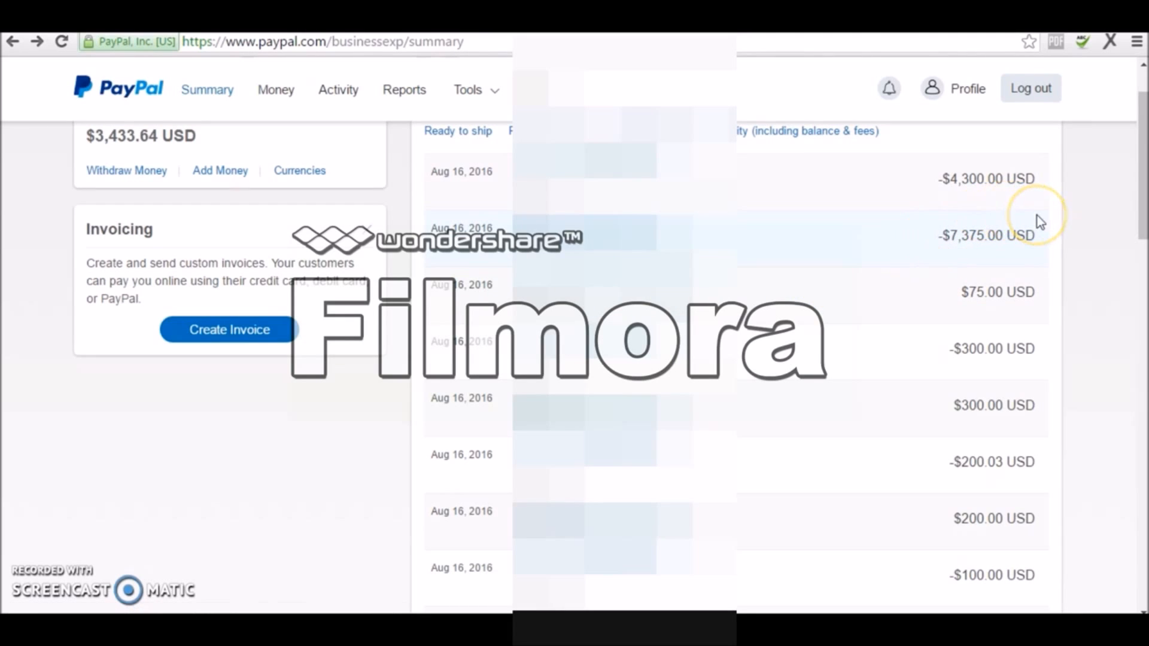
mouse_move(1040, 220)
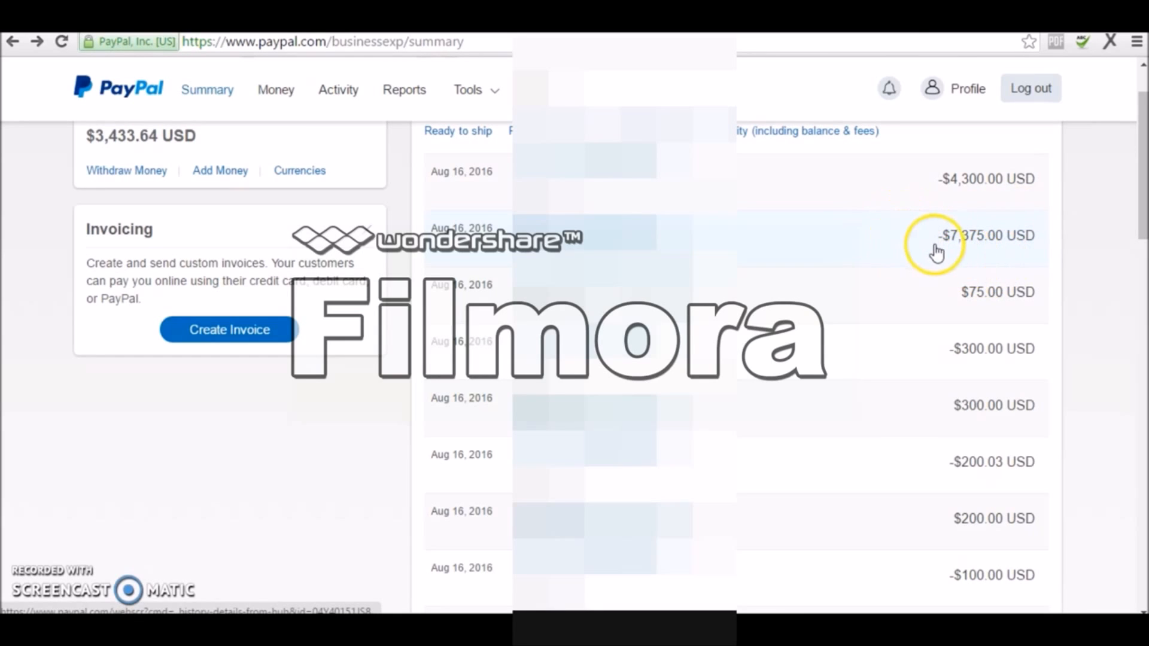
mouse_move(950, 244)
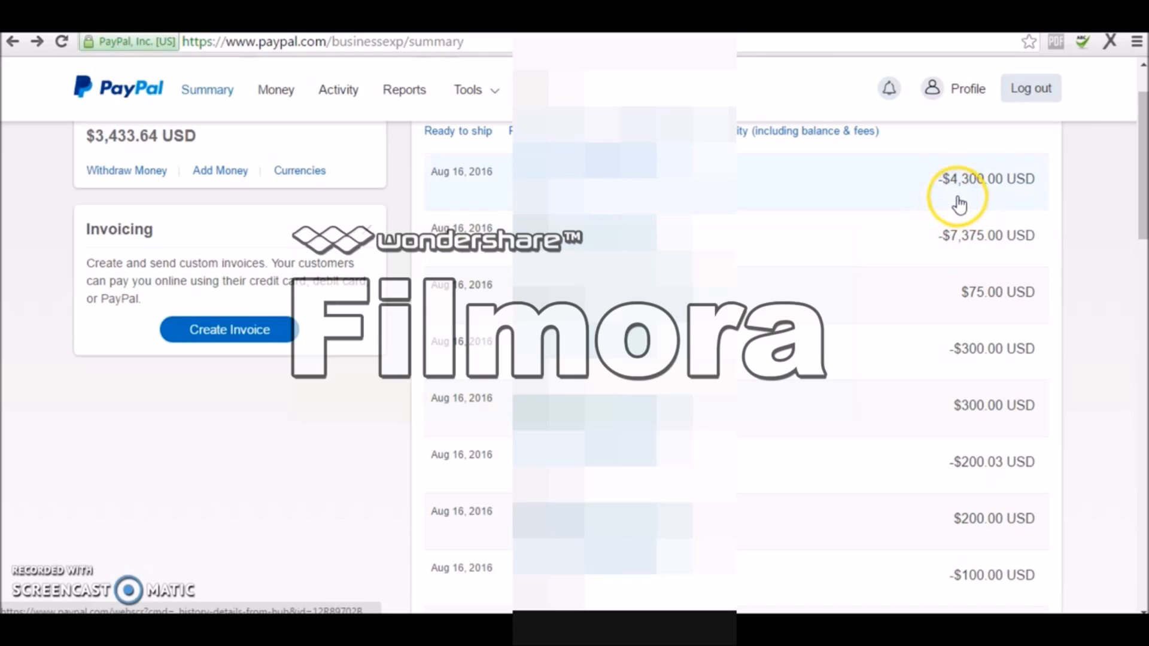
mouse_move(993, 212)
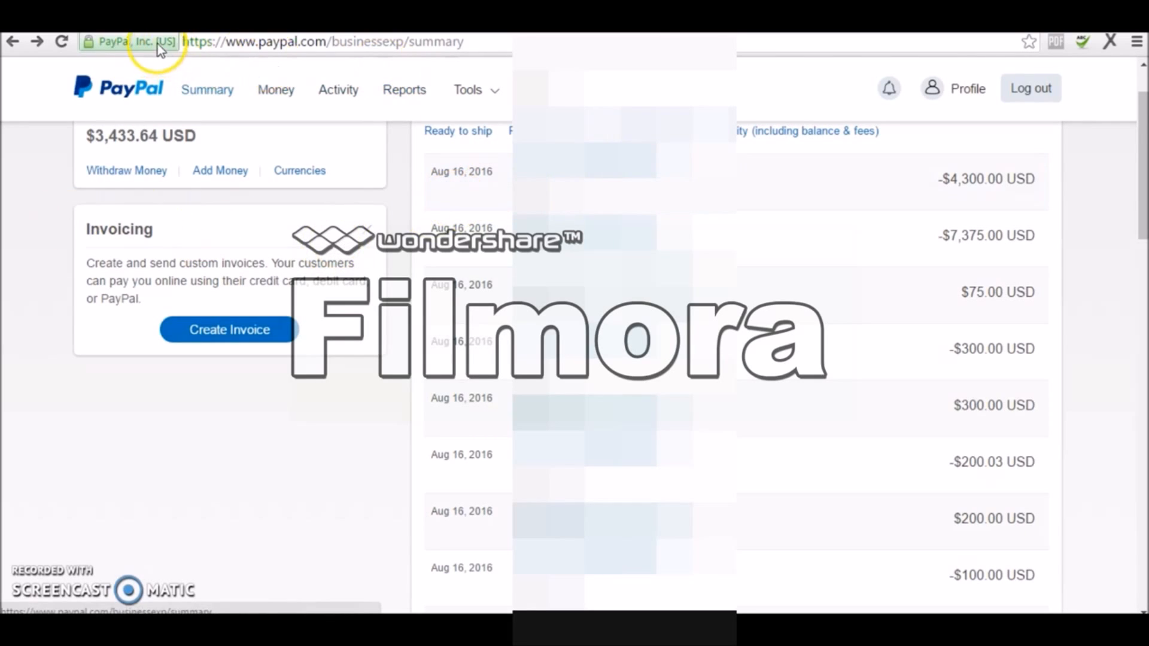
Check the site's connection details, then log out of the PayPal business account
click(92, 42)
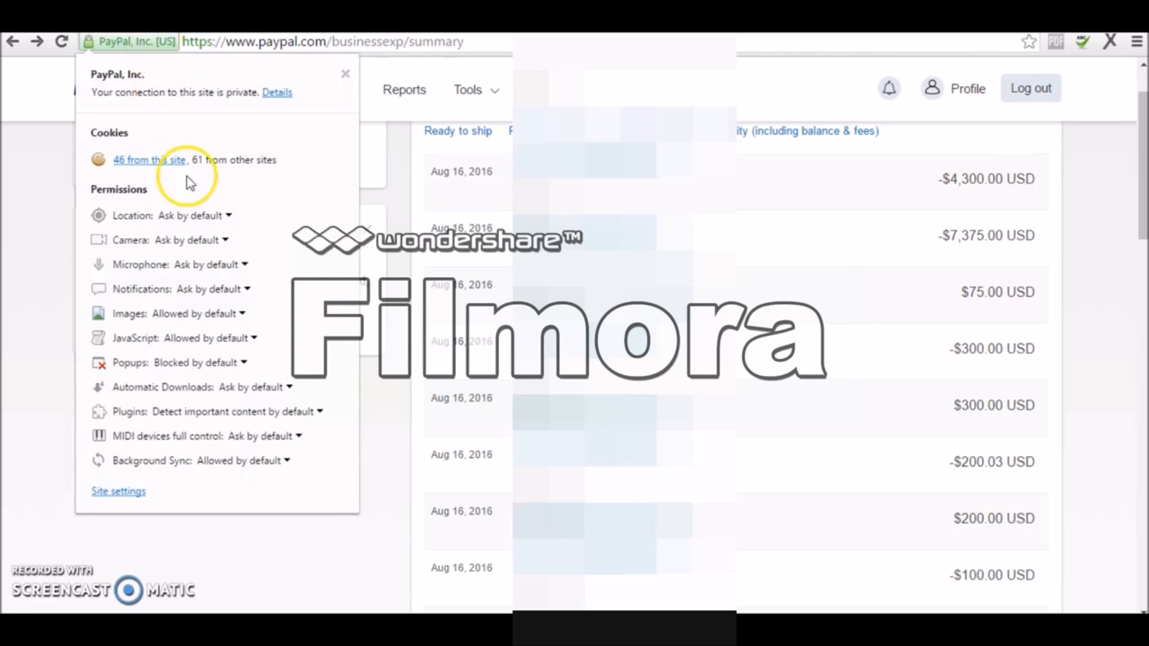
mouse_move(346, 75)
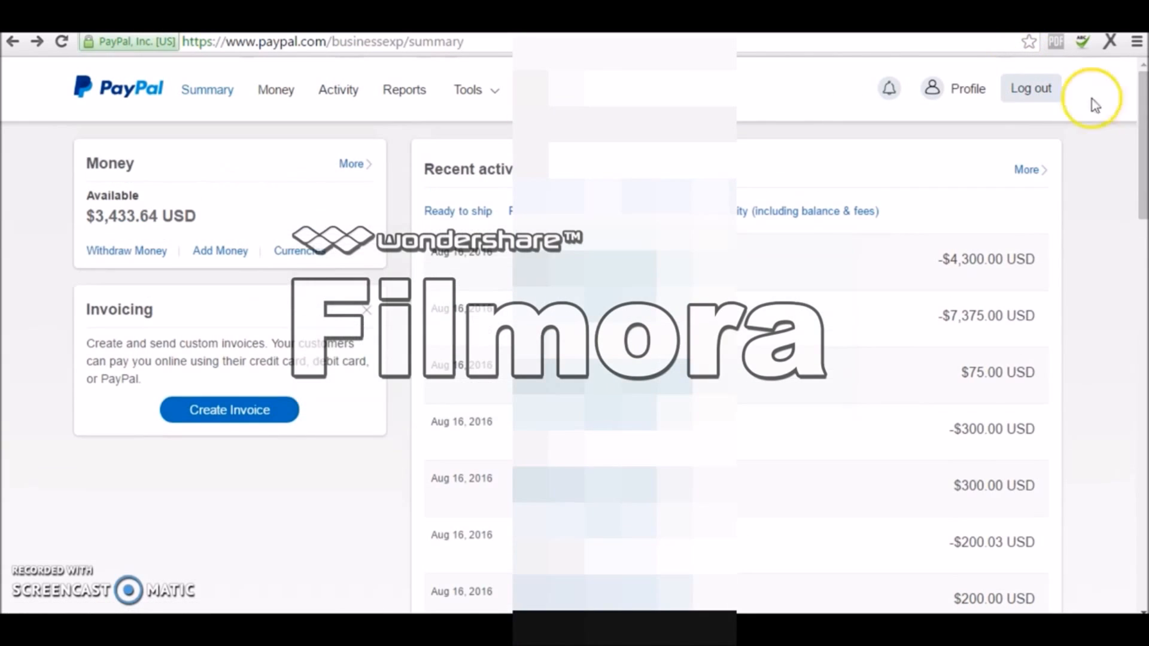
click(1030, 89)
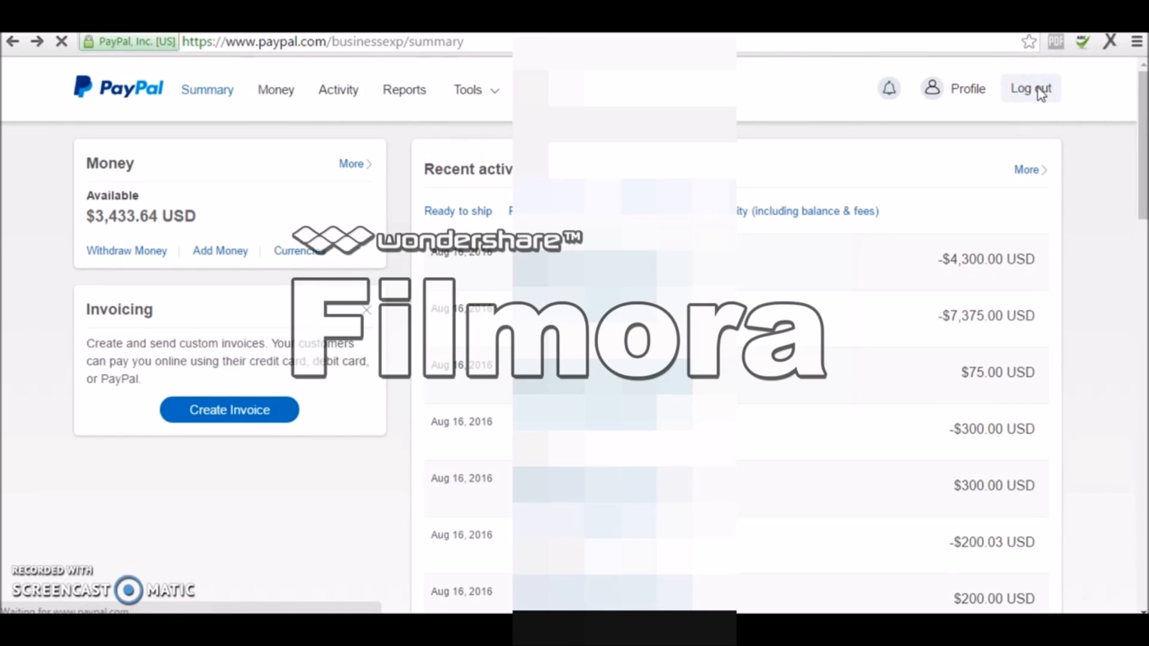
click(1031, 88)
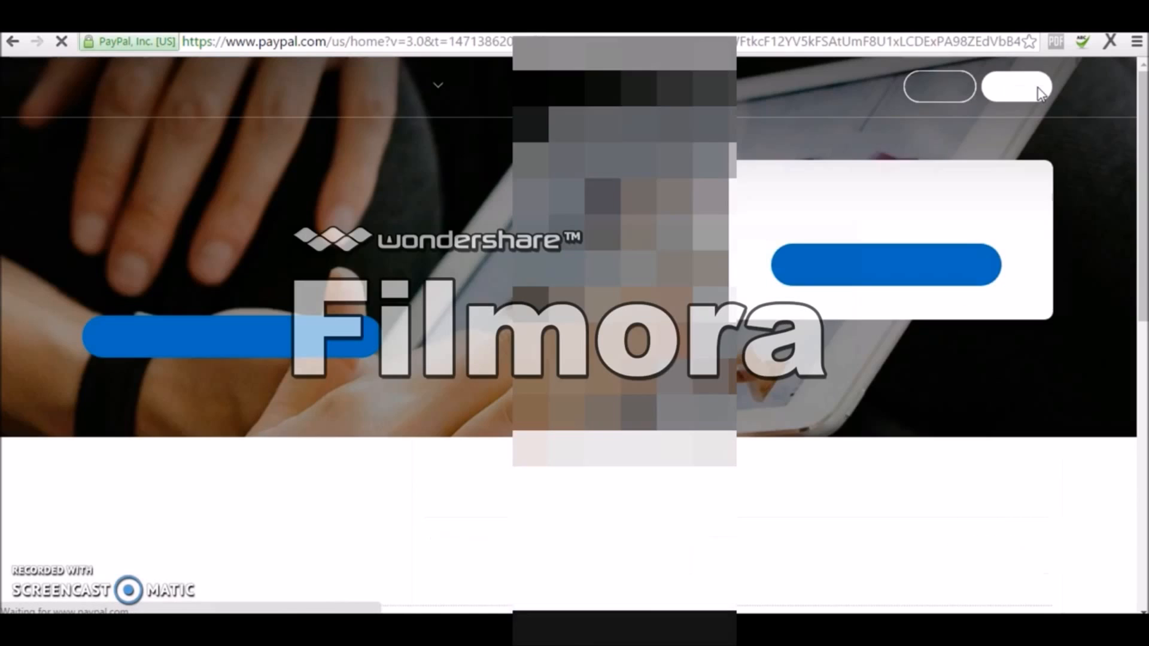